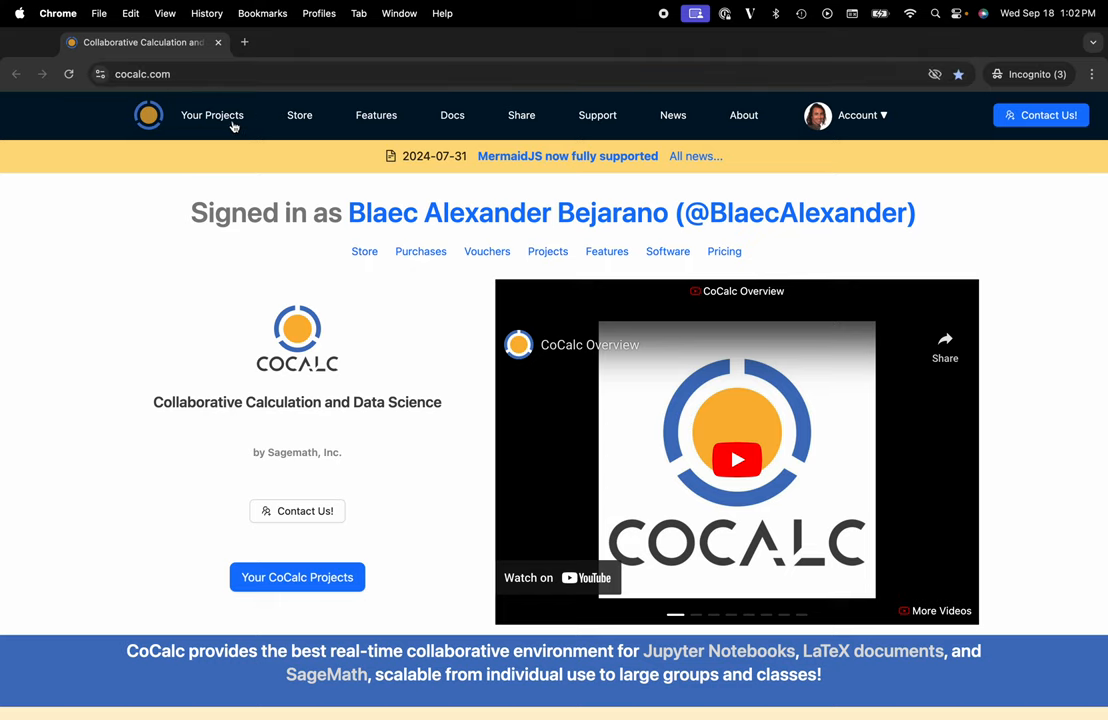
Navigate from Your Projects into My Project's Servers page listing Compute Servers.
left_click(212, 115)
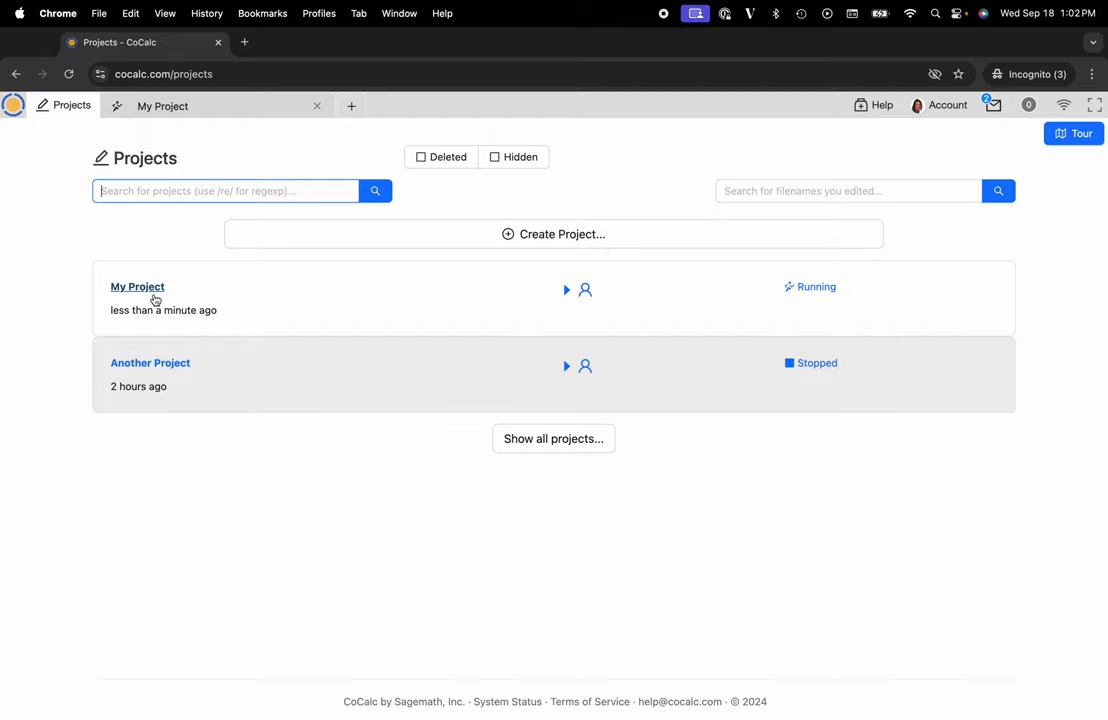
mouse_move(279, 243)
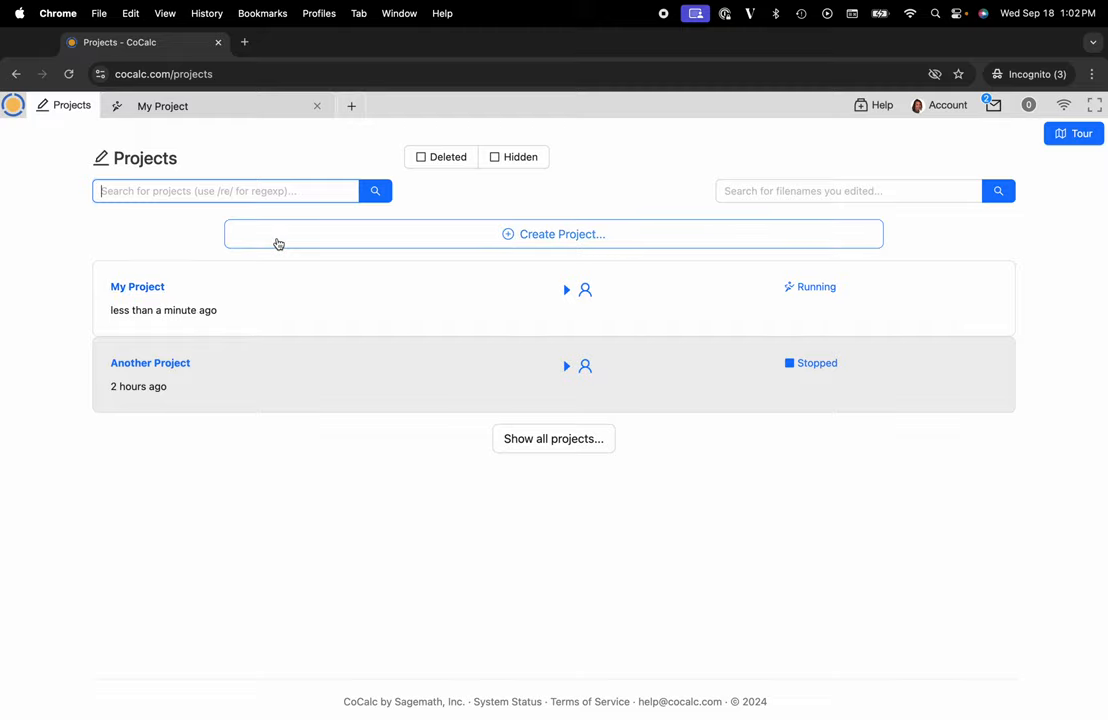
left_click(137, 287)
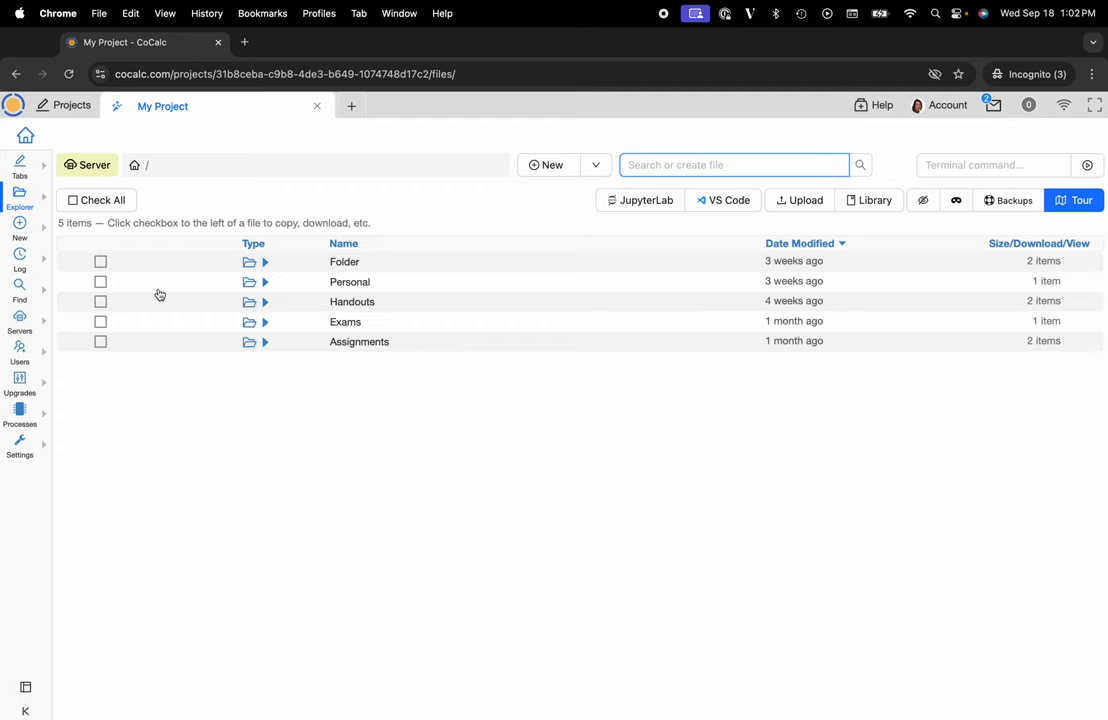
mouse_move(19, 320)
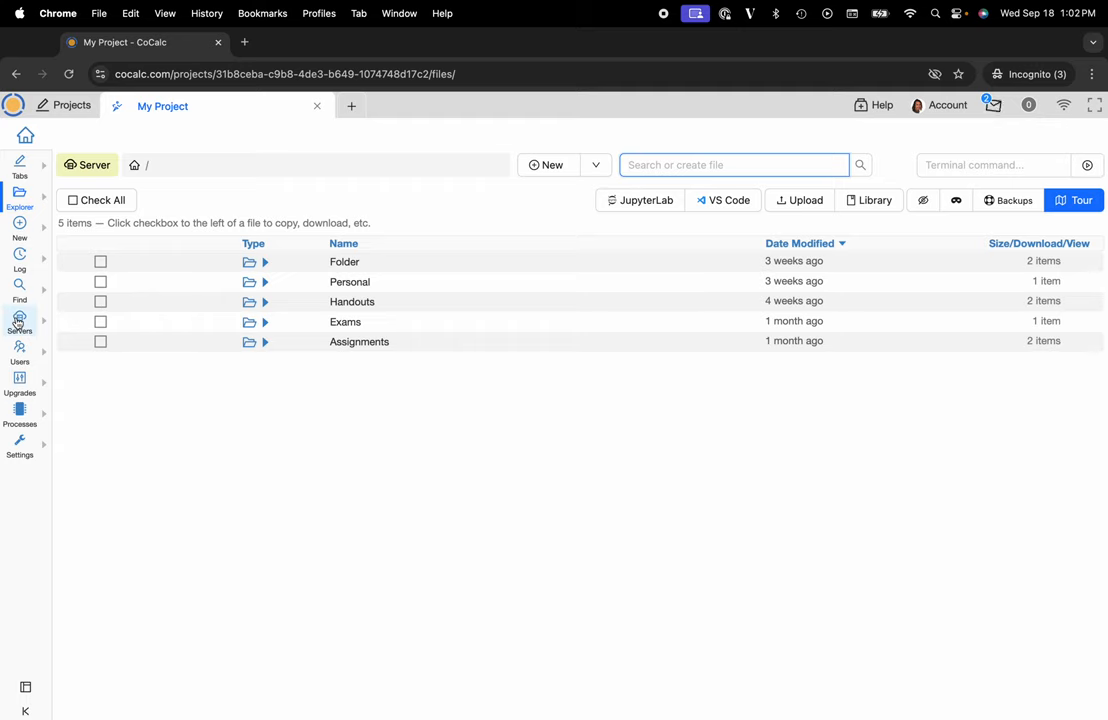
left_click(19, 321)
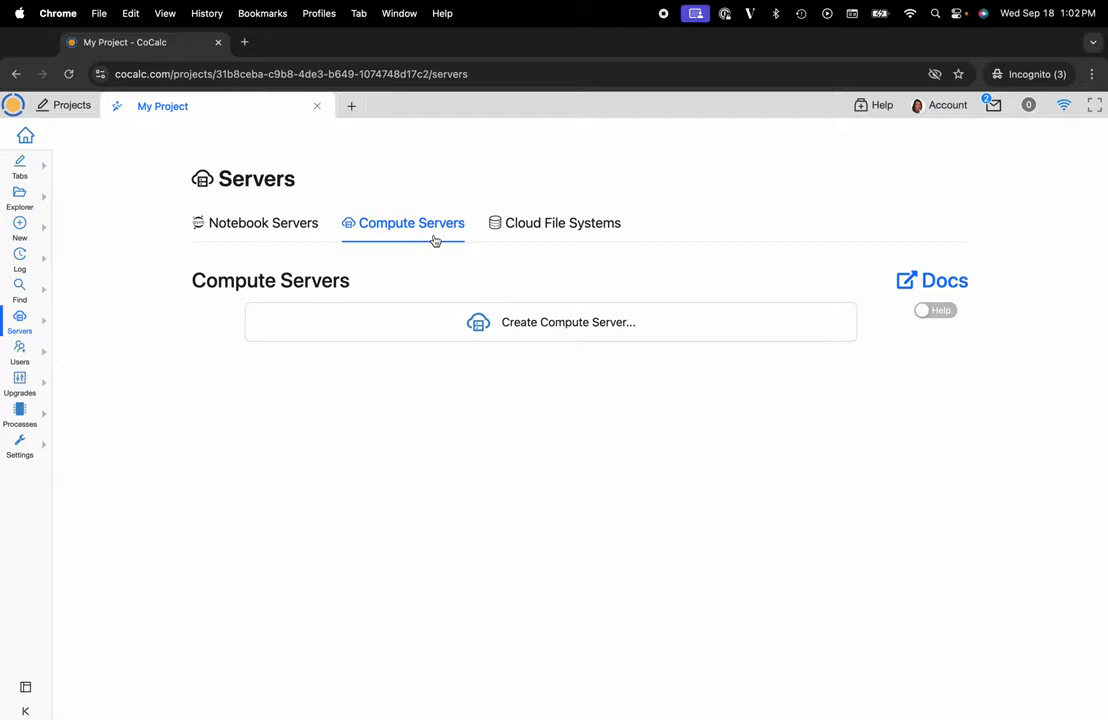
mouse_move(445, 233)
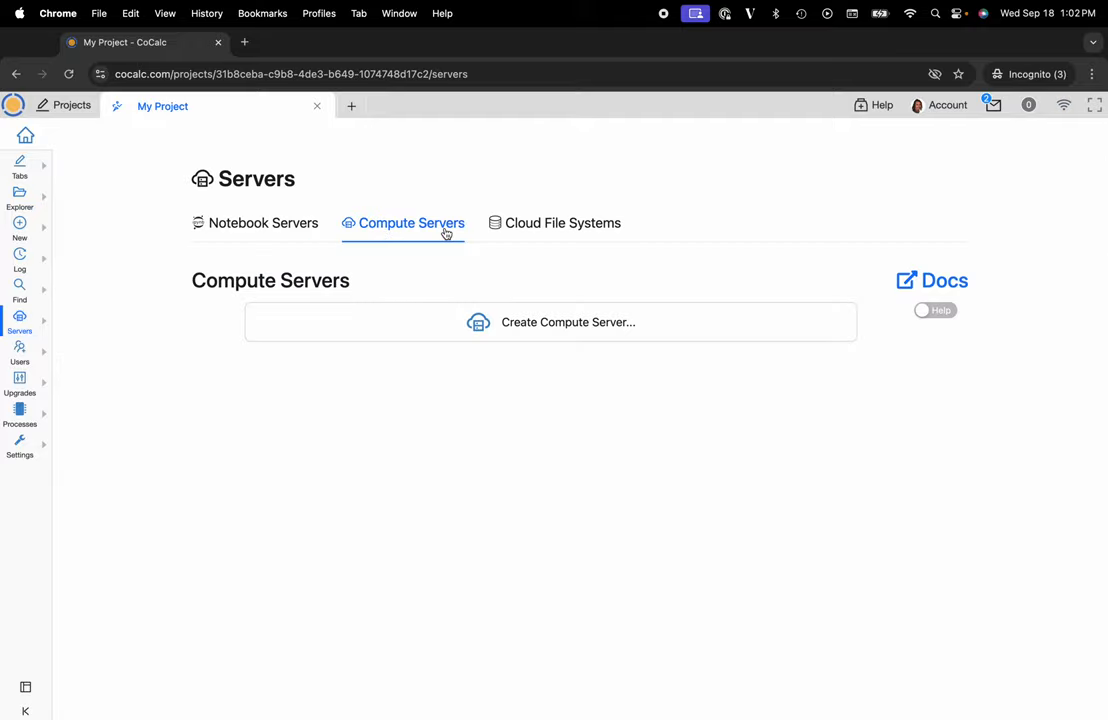
Start a new compute server on the Hyperstack cloud, defaulting to 1× A100 80 GB GPU.
left_click(567, 321)
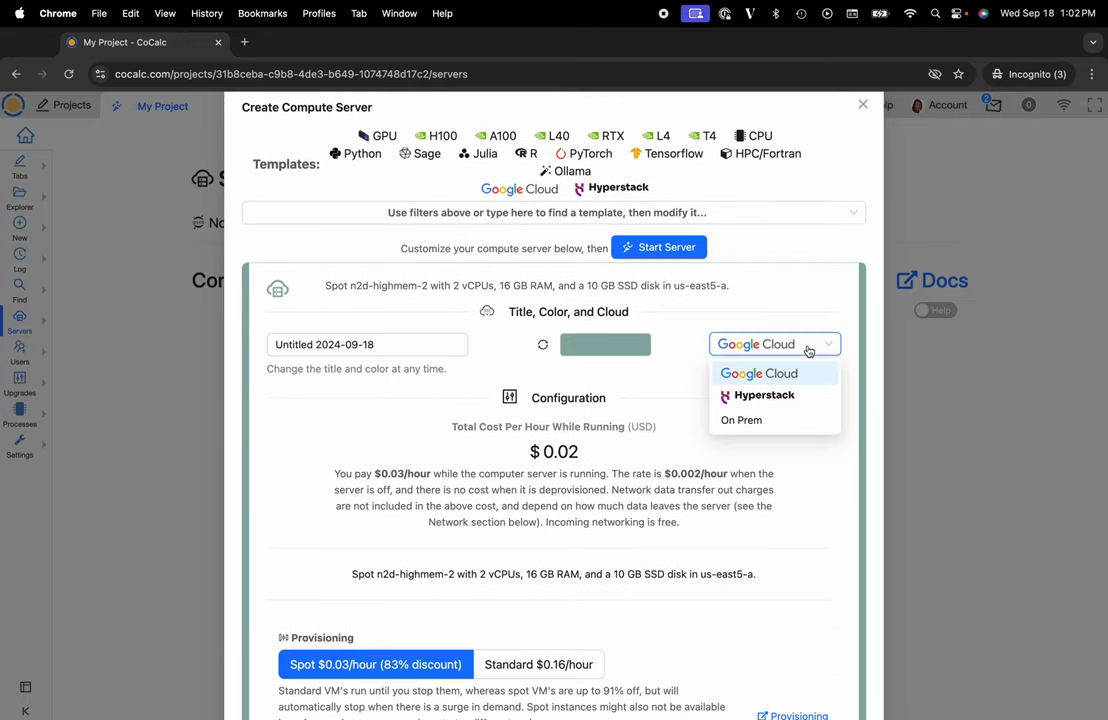
left_click(763, 394)
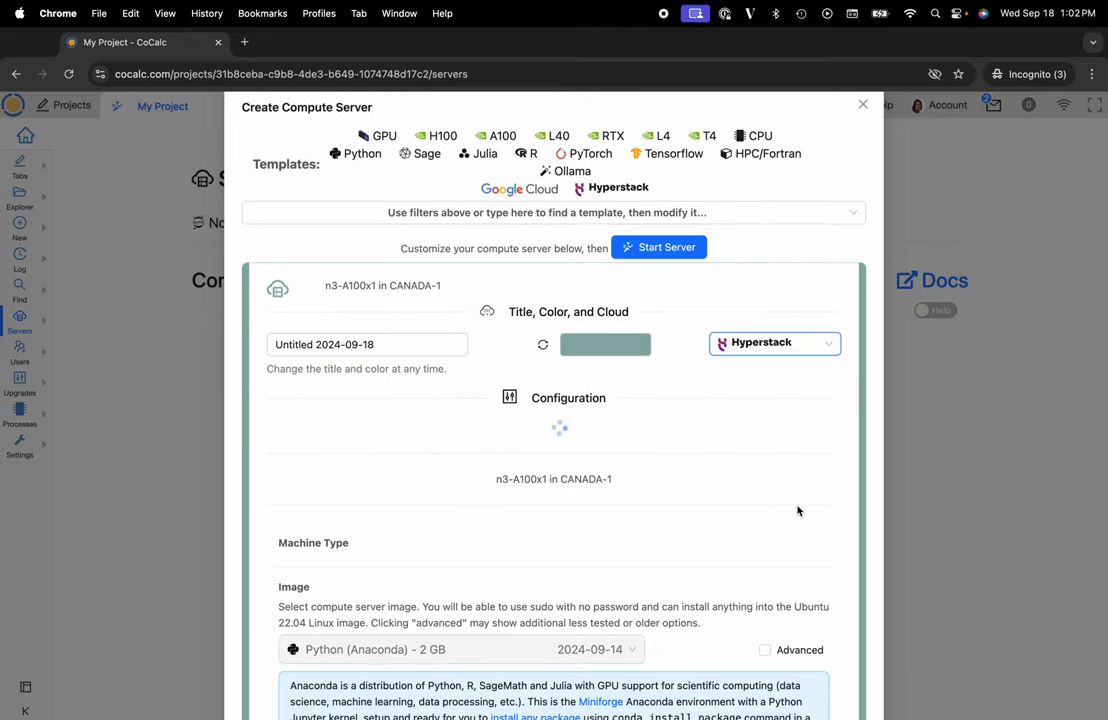
scroll("down", 3)
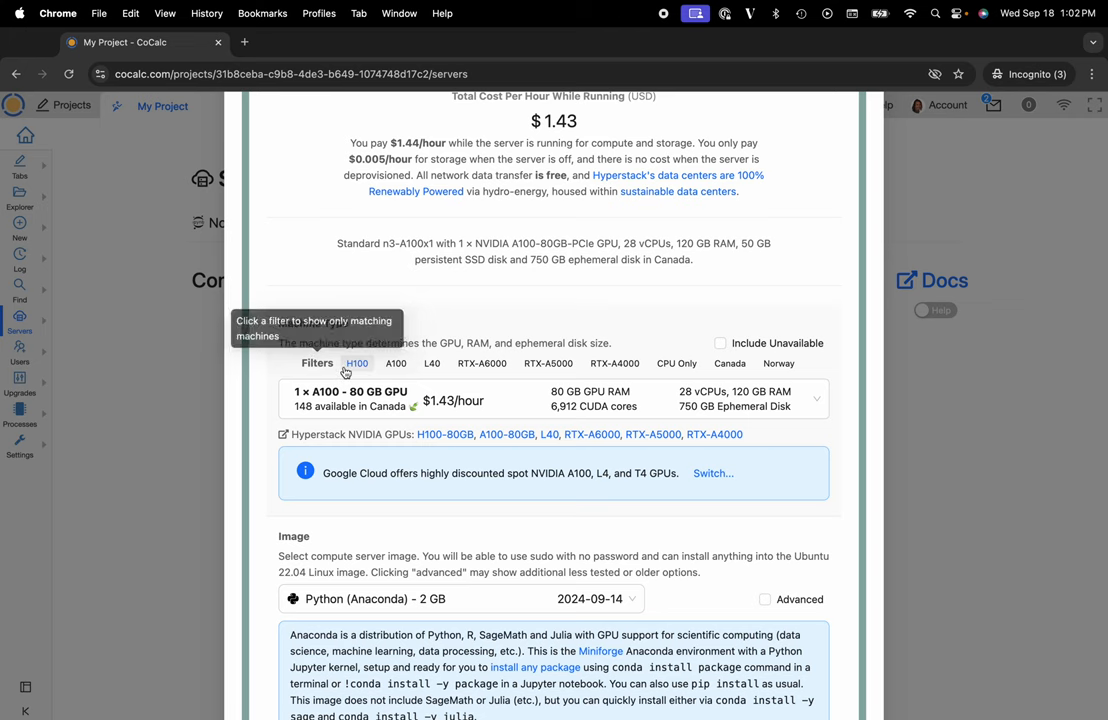
Switch the machine to 1× H100 80 GB GPU with the Open WebUI (Ollama) - 1 GB image.
left_click(357, 363)
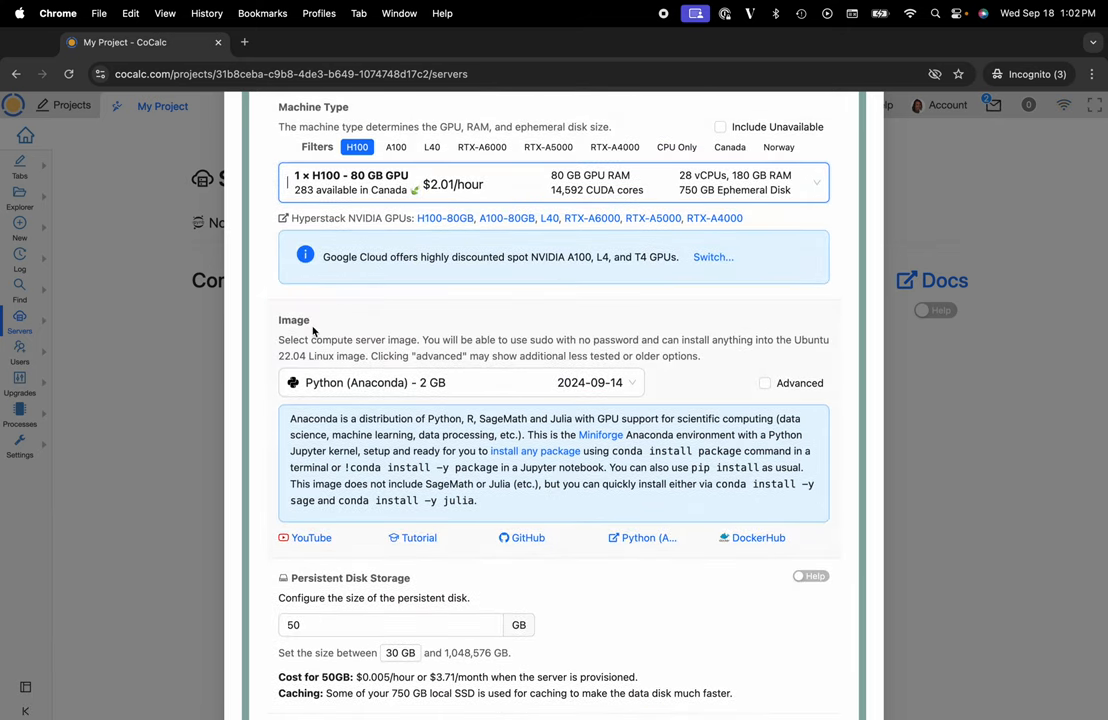
left_click(460, 382)
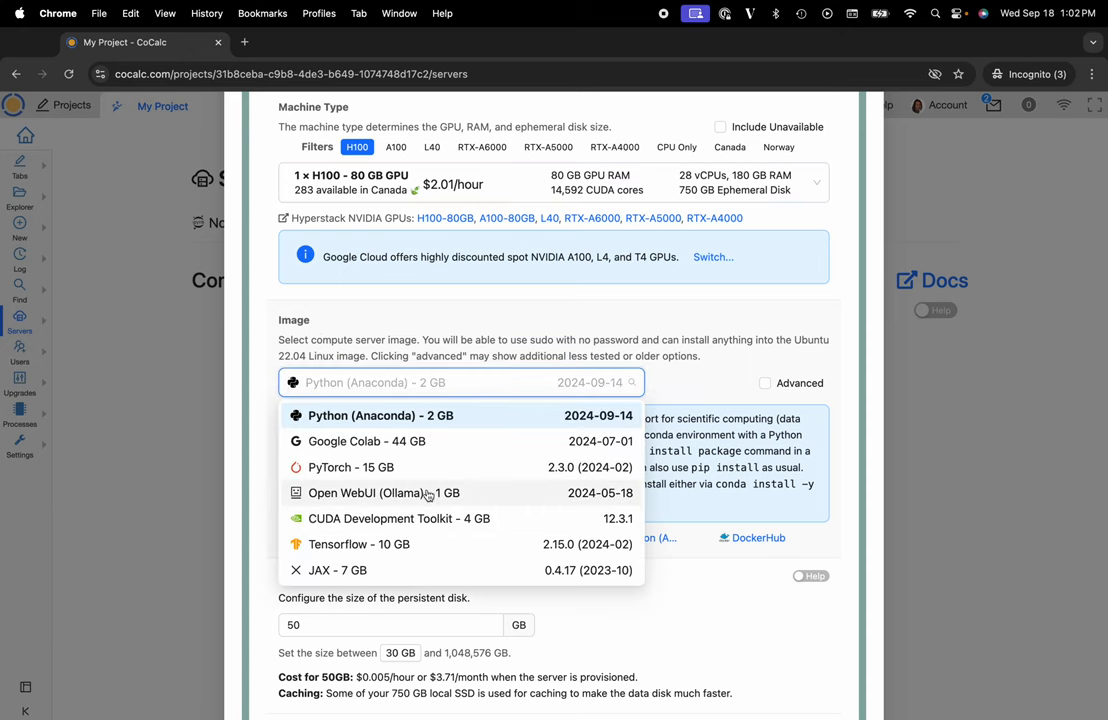
left_click(383, 492)
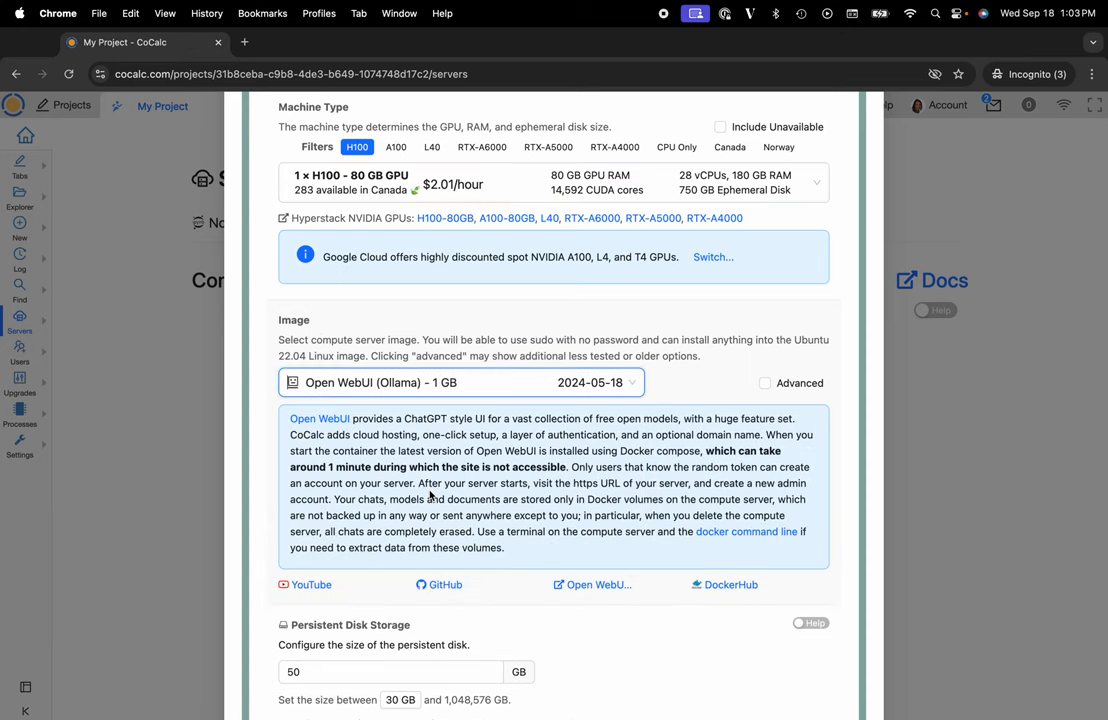